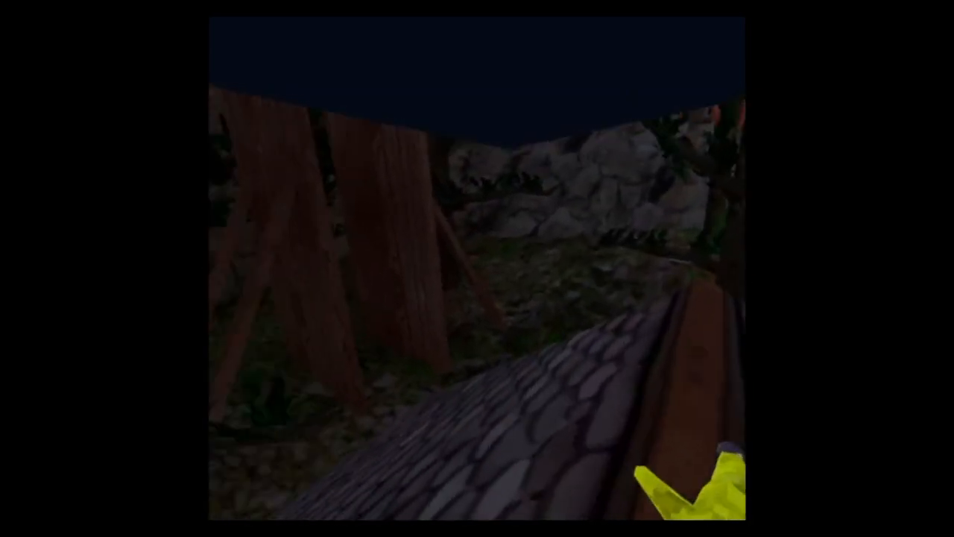
{"action": "mouse_move", "coordinate": [477, 269]}
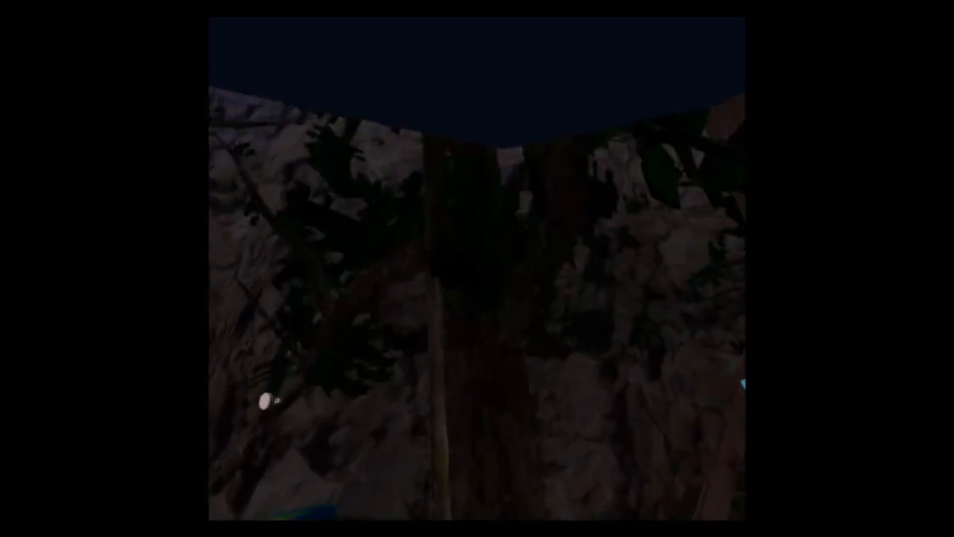